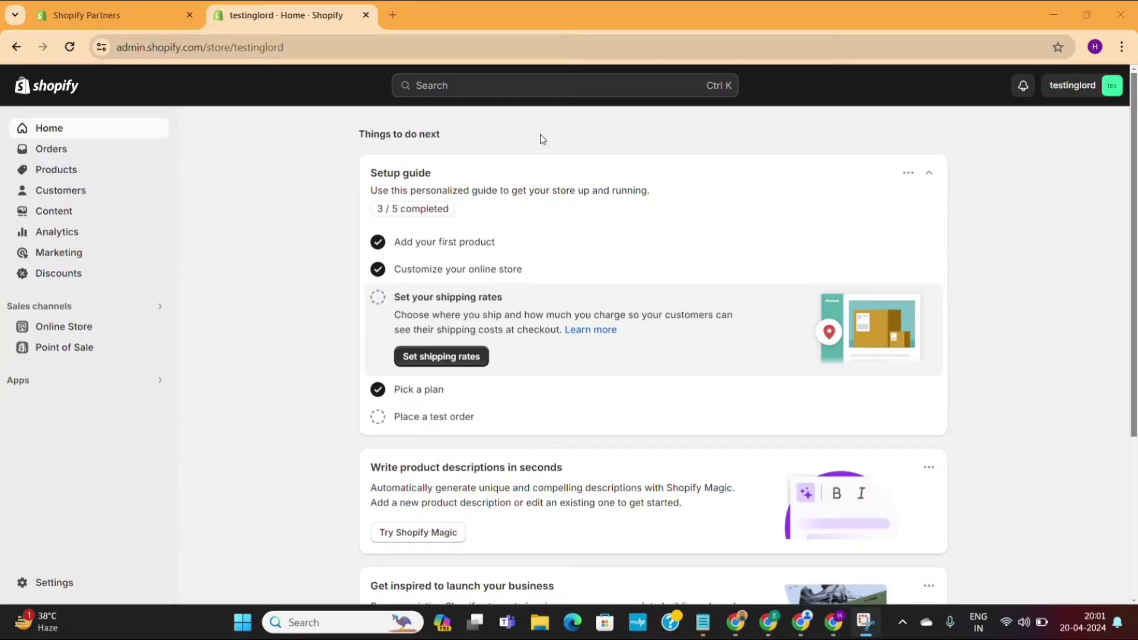
{"action": "mouse_move", "coordinate": [527, 145]}
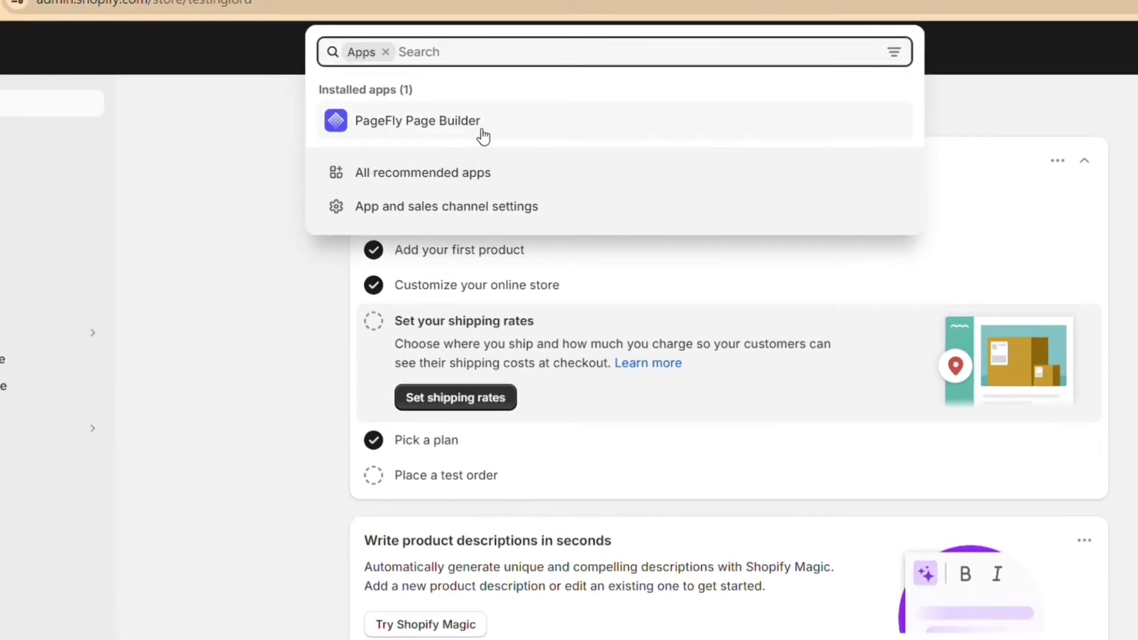
Open the PageFly Page Builder app from the store's installed apps
{"action": "left_click", "coordinate": [417, 120]}
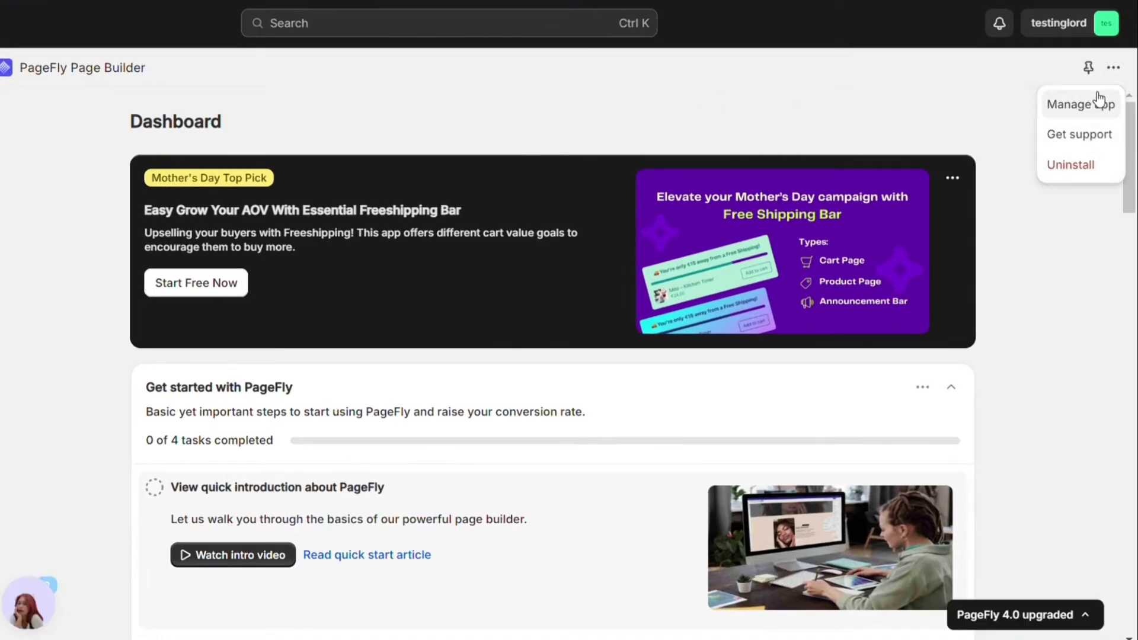
Uninstall PageFly Page Builder with reason 'Not using app now' and confirm the removal
{"action": "left_click", "coordinate": [1070, 164]}
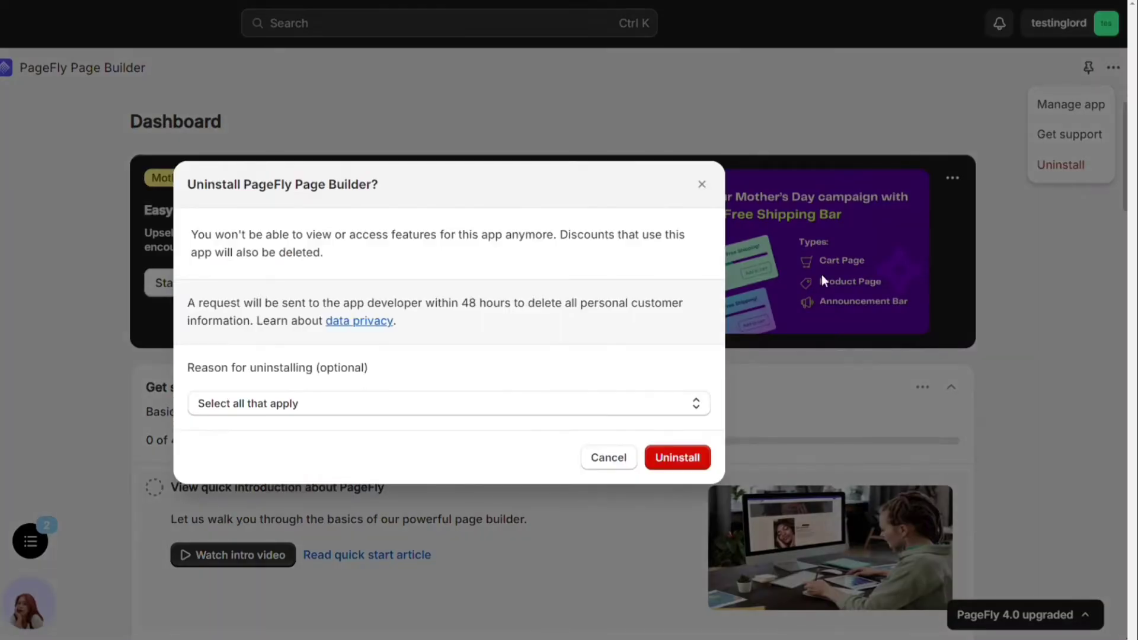
{"action": "left_click", "coordinate": [449, 404]}
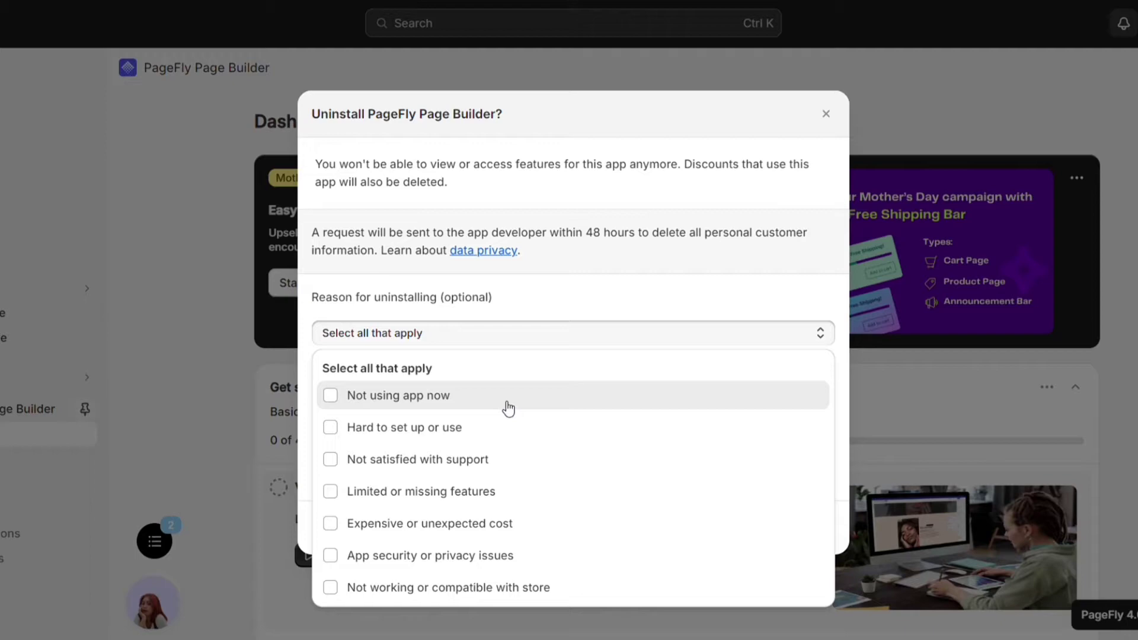
{"action": "left_click", "coordinate": [399, 395]}
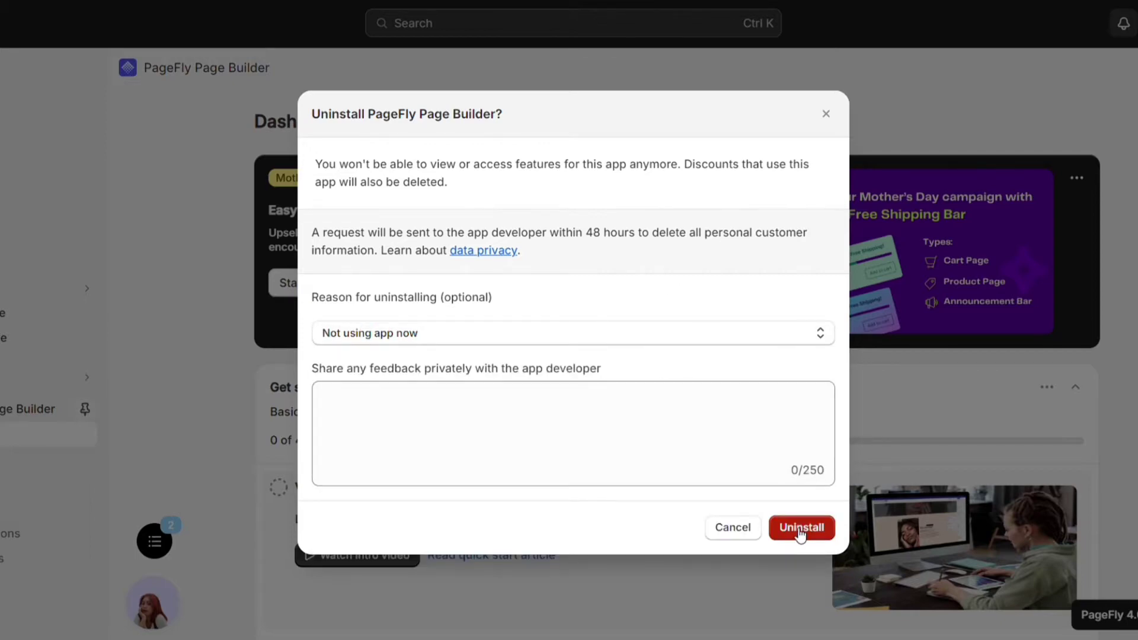
{"action": "left_click", "coordinate": [801, 527]}
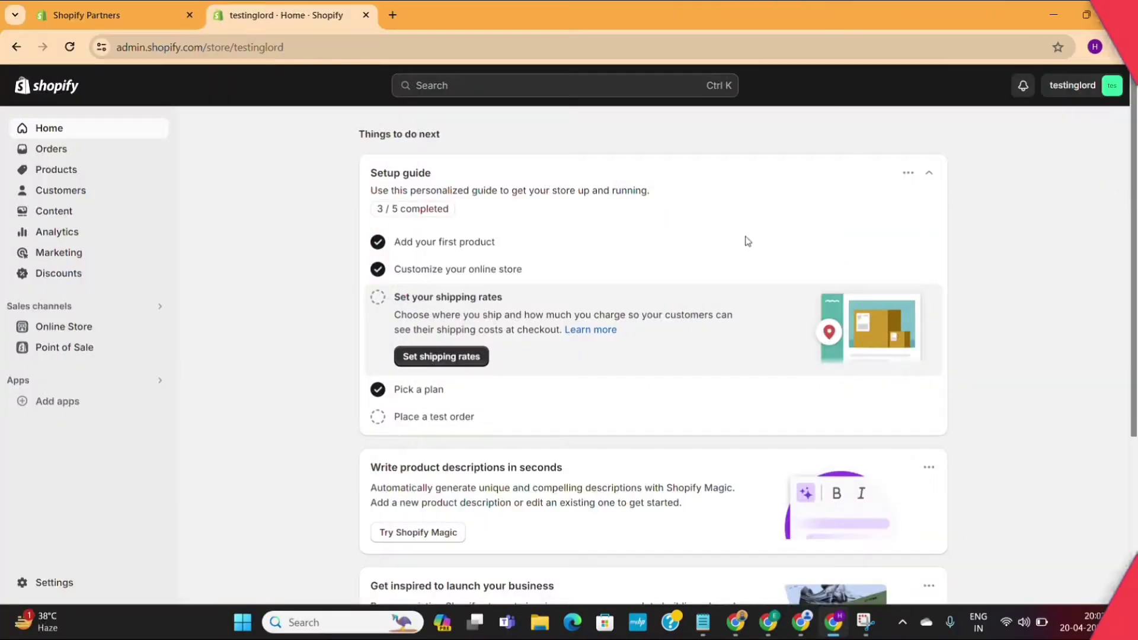
Go to the store Settings and open Apps and sales channels
{"action": "left_click", "coordinate": [53, 582]}
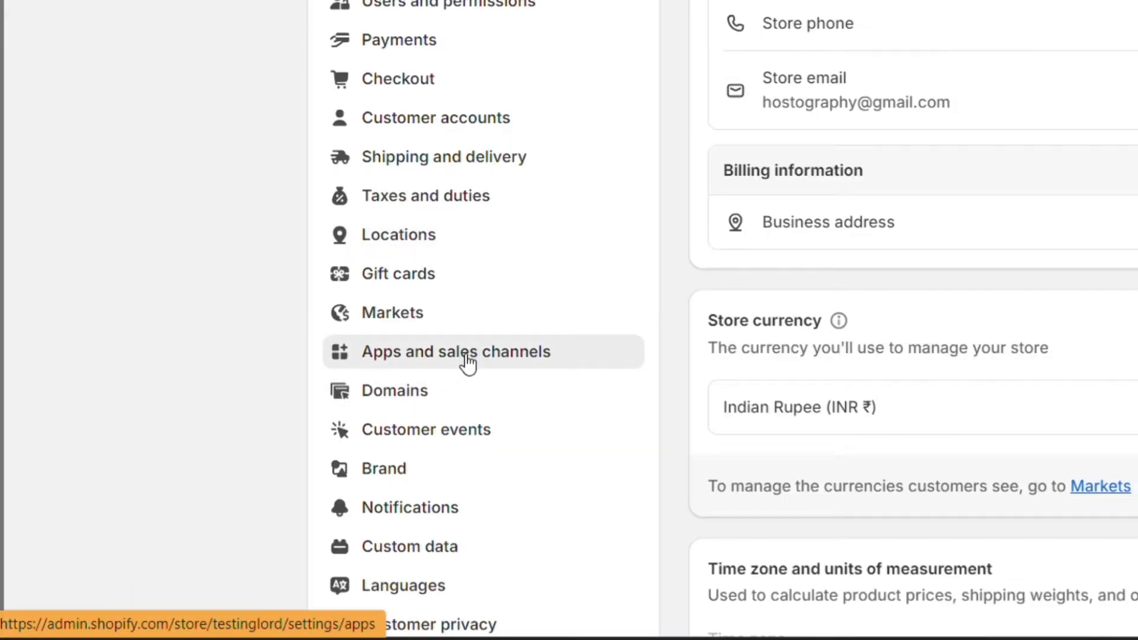
{"action": "left_click", "coordinate": [455, 351]}
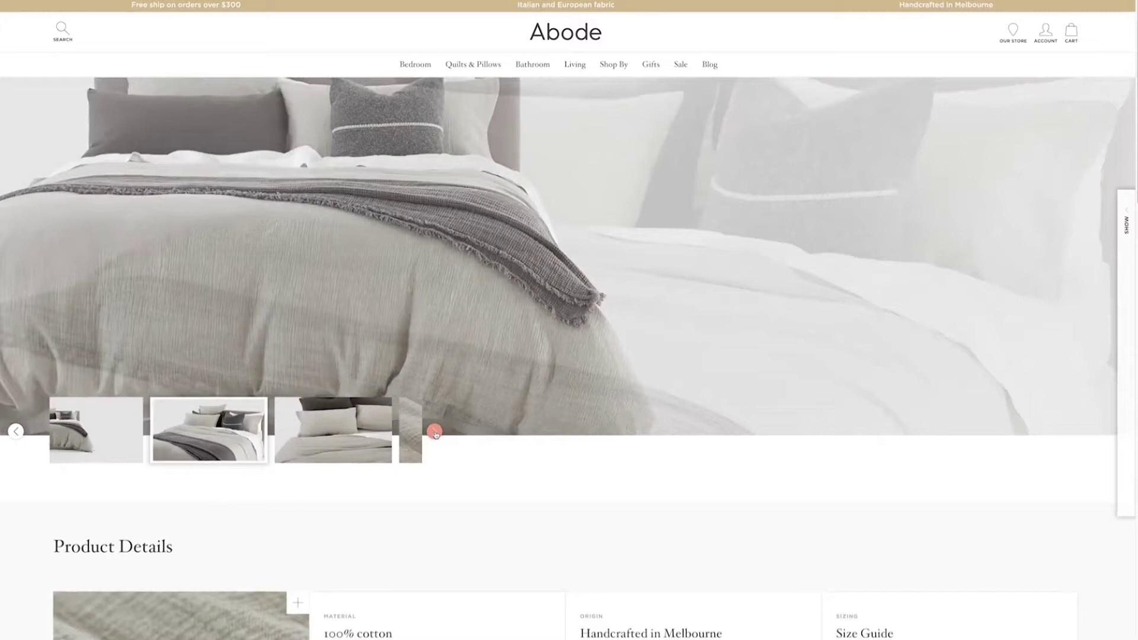
Browse the bedding product's gallery photos, then scroll the throws collection grid
{"action": "left_click", "coordinate": [436, 433]}
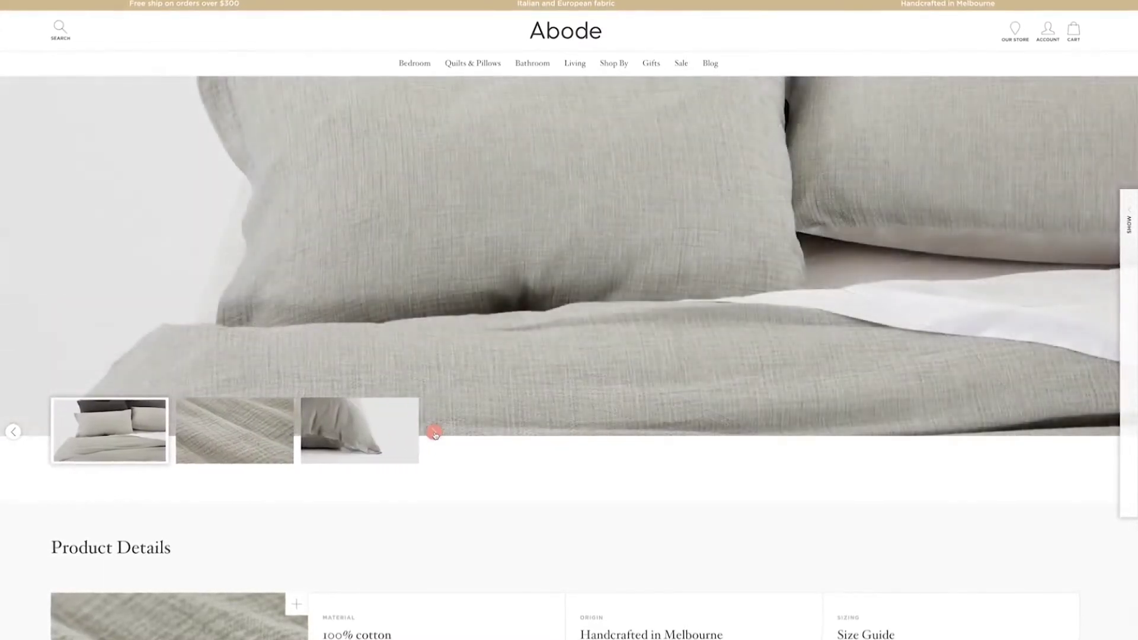
{"action": "left_click", "coordinate": [233, 431]}
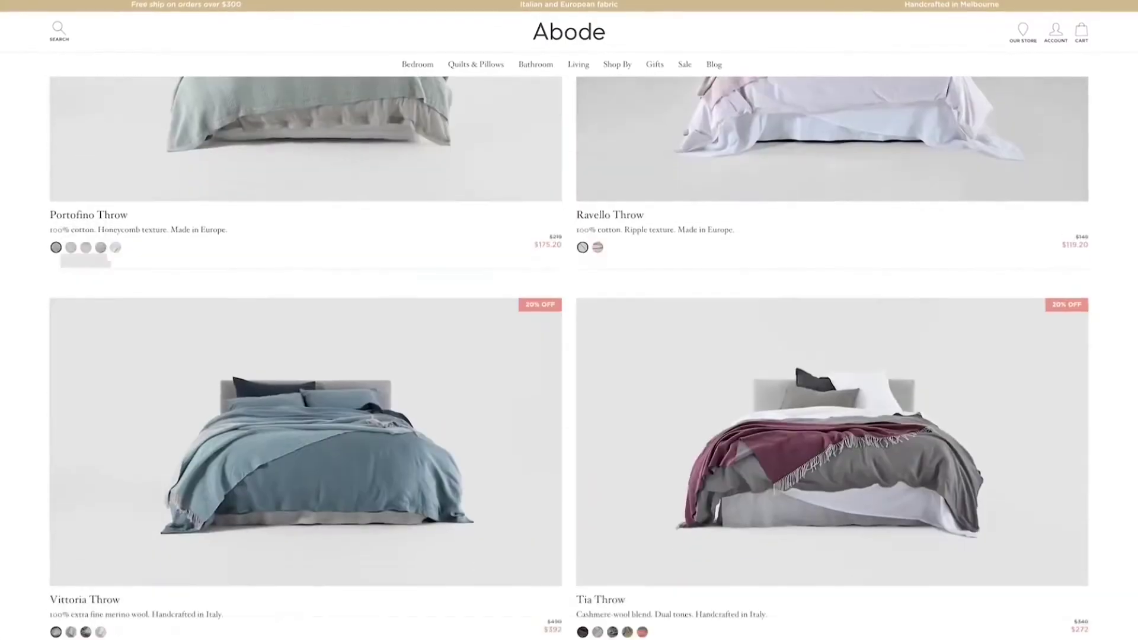
{"action": "scroll", "scroll_direction": "down", "scroll_amount": 3}
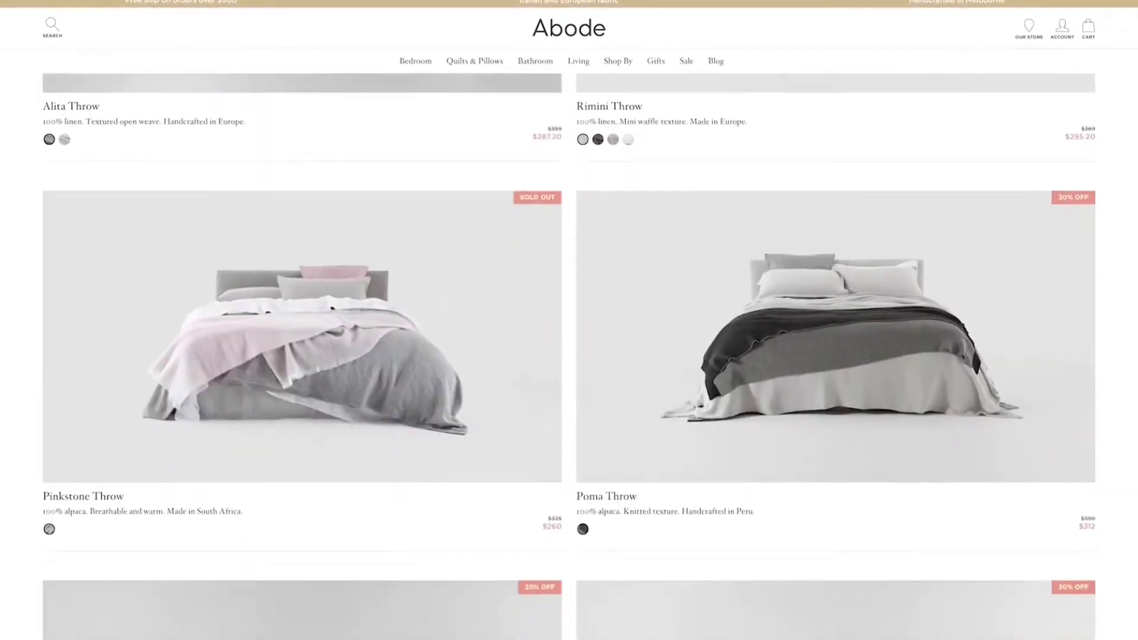